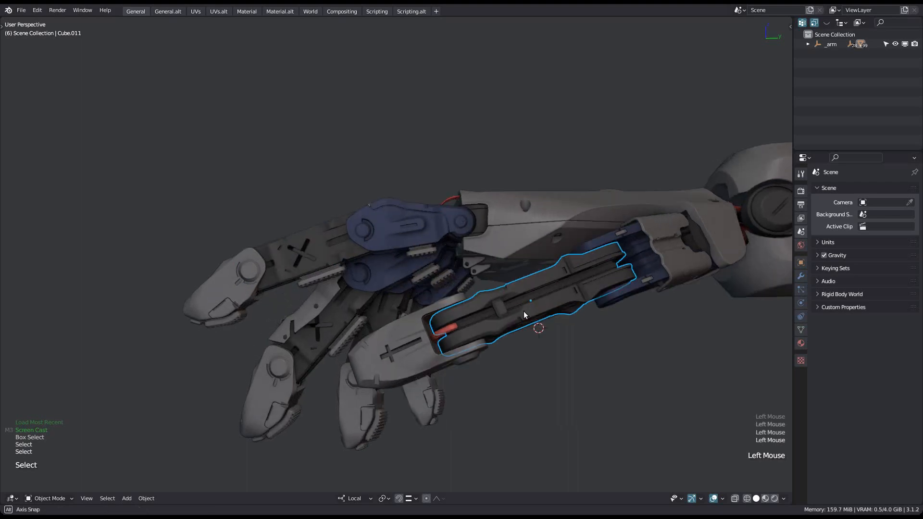
Look along the fingers and clear the selection before picking the grey finger plate group
drag(524, 315, 481, 335)
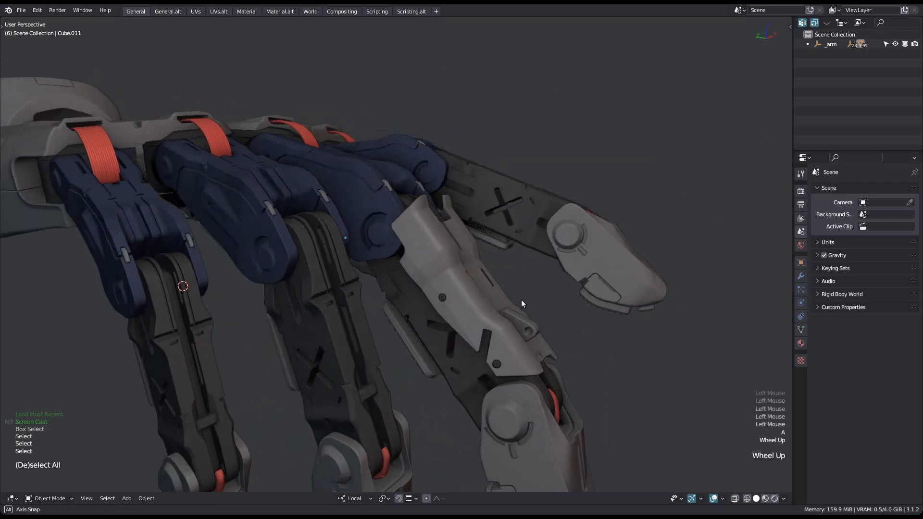
key(g)
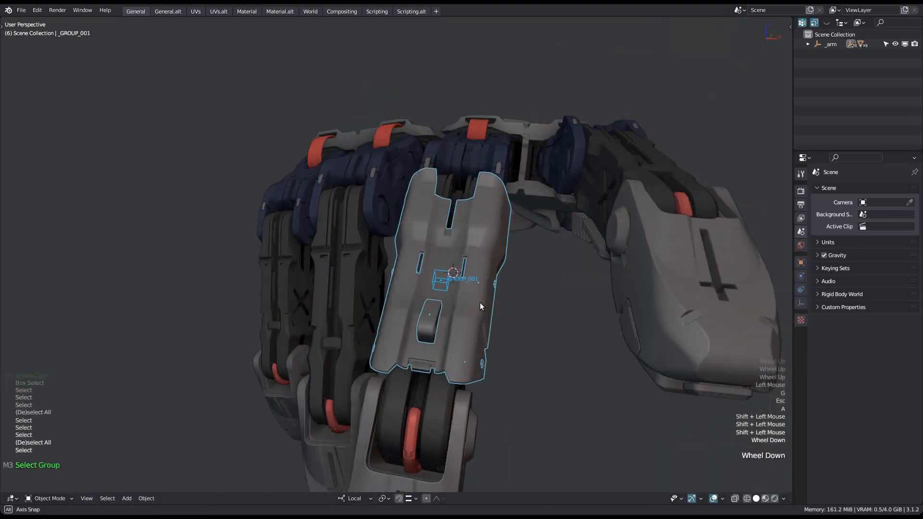
Confirm MACHIN3tools is enabled in Add-ons by searching 'mach' and expanding its entry
drag(479, 306, 544, 288)
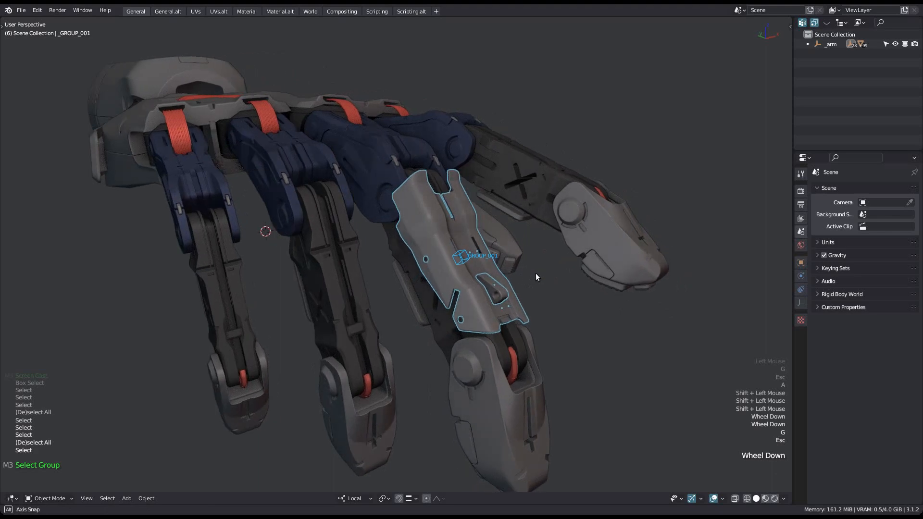
drag(536, 276, 412, 285)
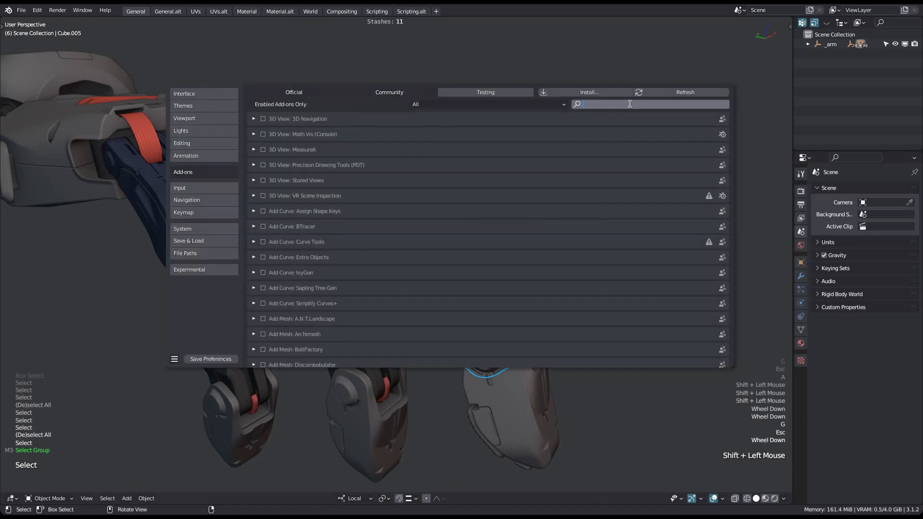
text(mach)
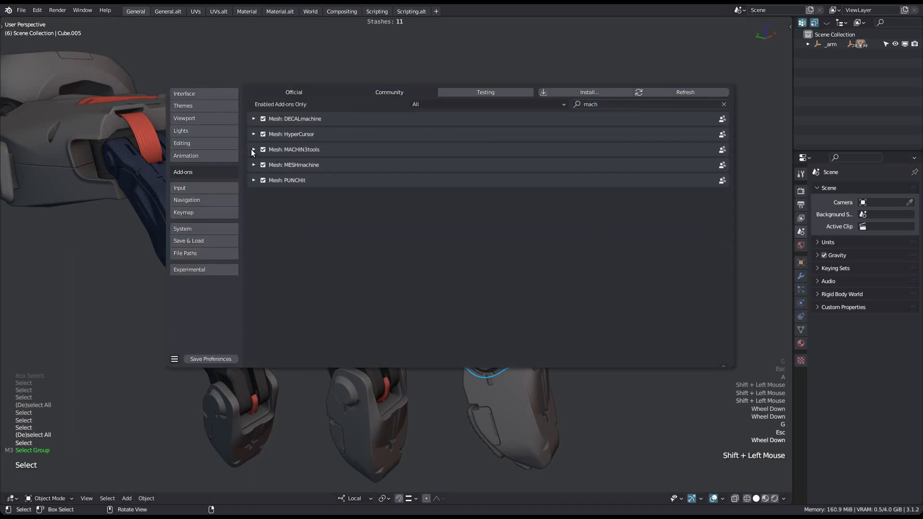
click(252, 149)
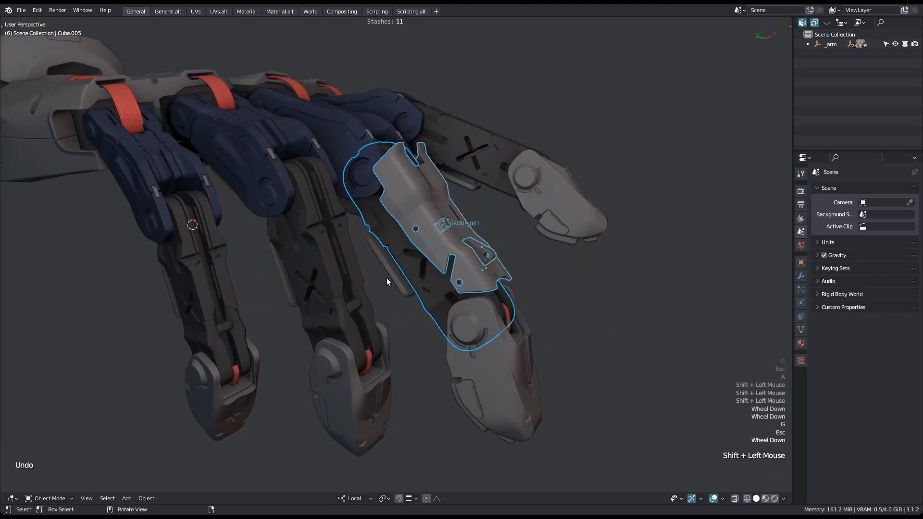
Copy the plate group onto the other fingers with MACHIN3tools Align Relative, picking each finger segment as target
right_click(387, 281)
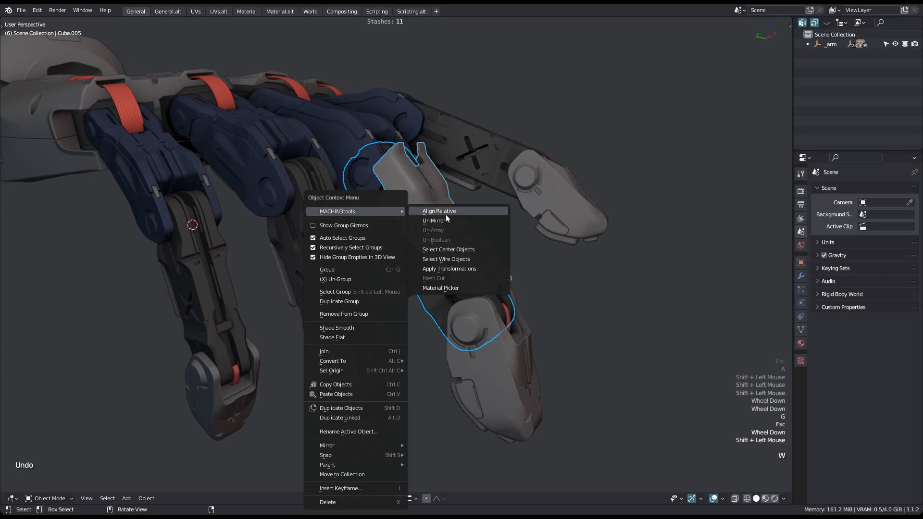
click(440, 210)
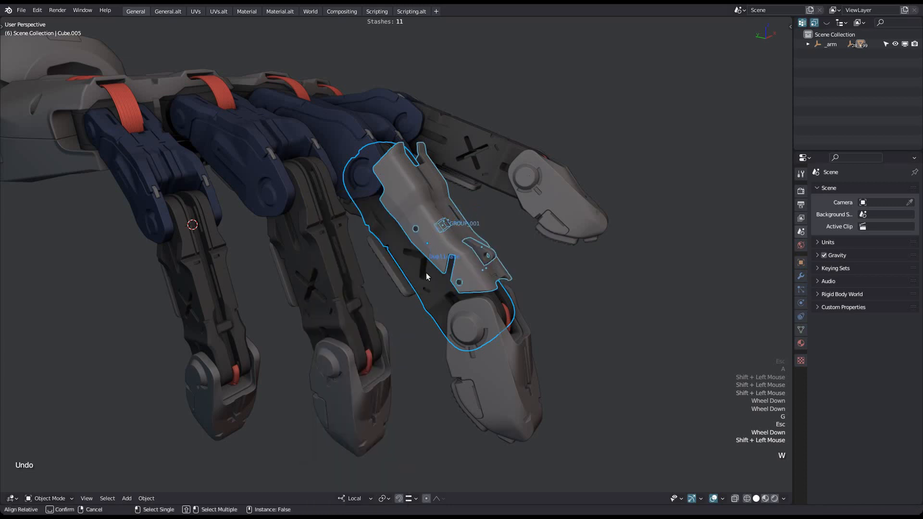
drag(427, 277, 421, 320)
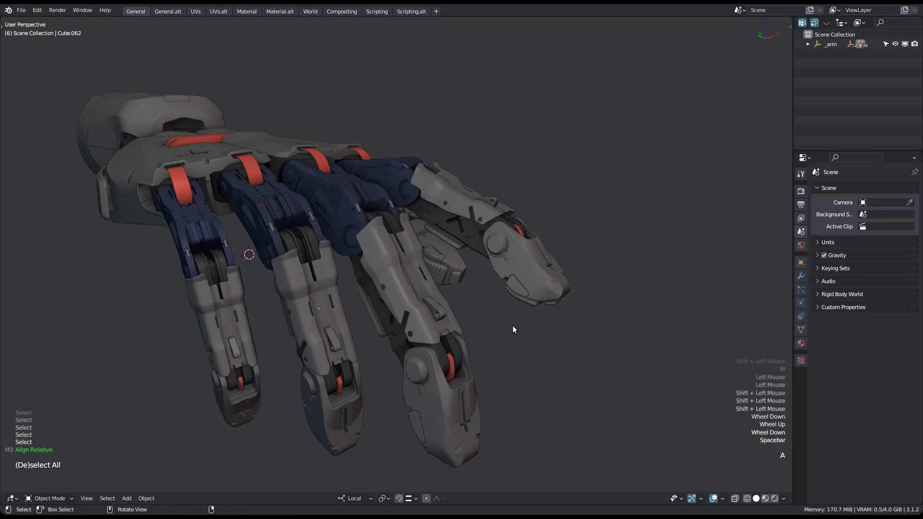
Delete the unwanted copied fingertip piece on the outer finger from the hand's other side
drag(512, 330, 374, 333)
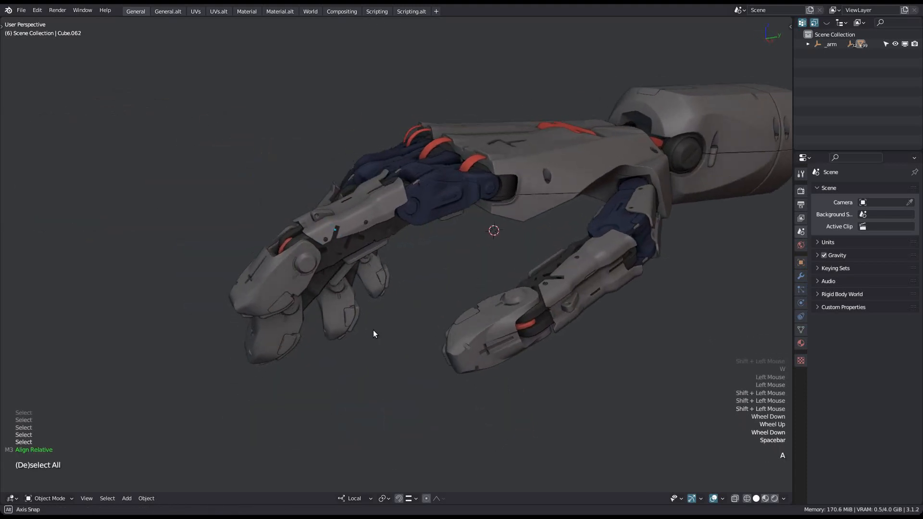
click(365, 199)
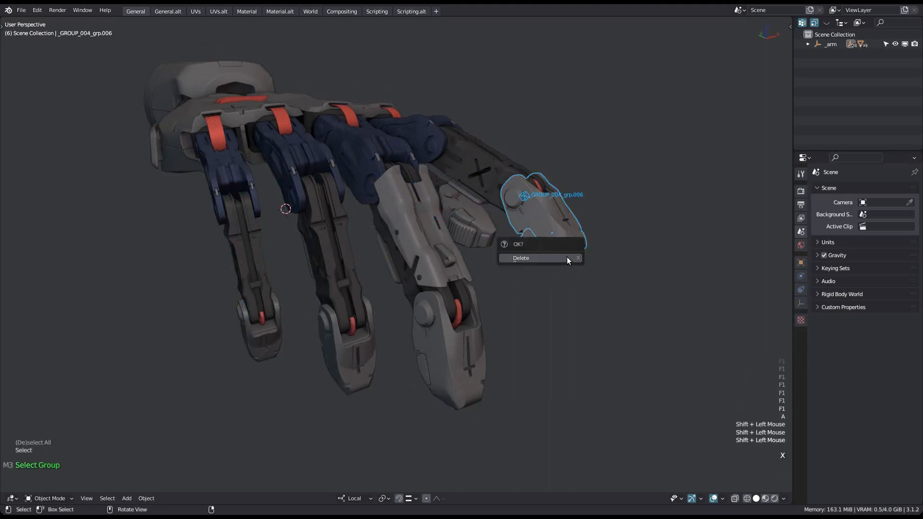
click(520, 258)
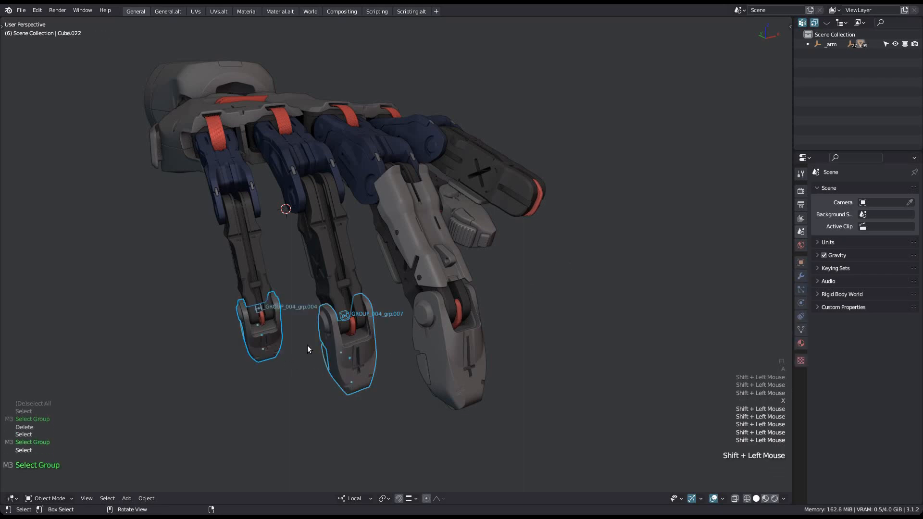